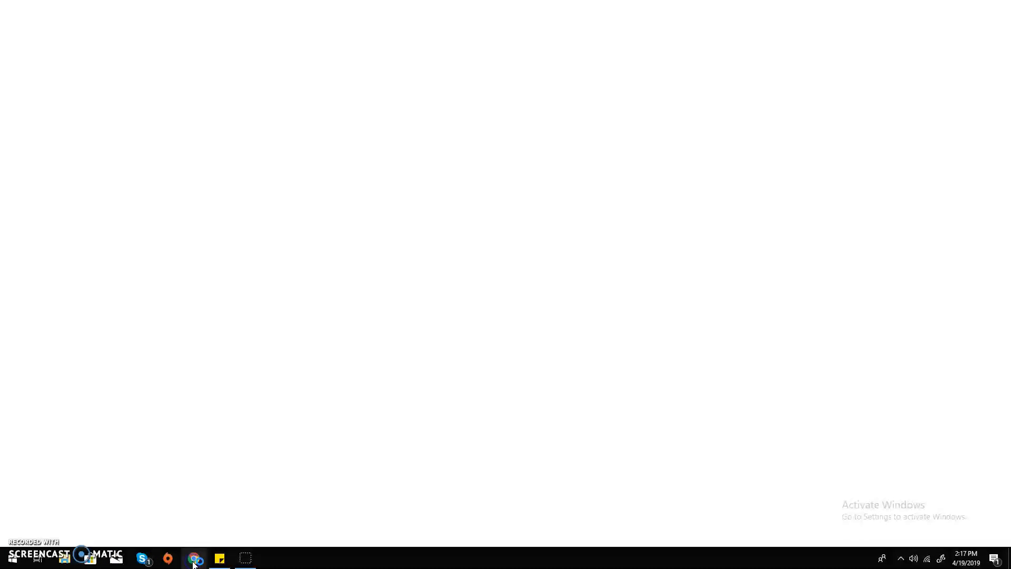
Step: Start Chrome, load YouTube from the bookmark and show the signed-in account menu
{"action": "left_click", "coordinate": [193, 558]}
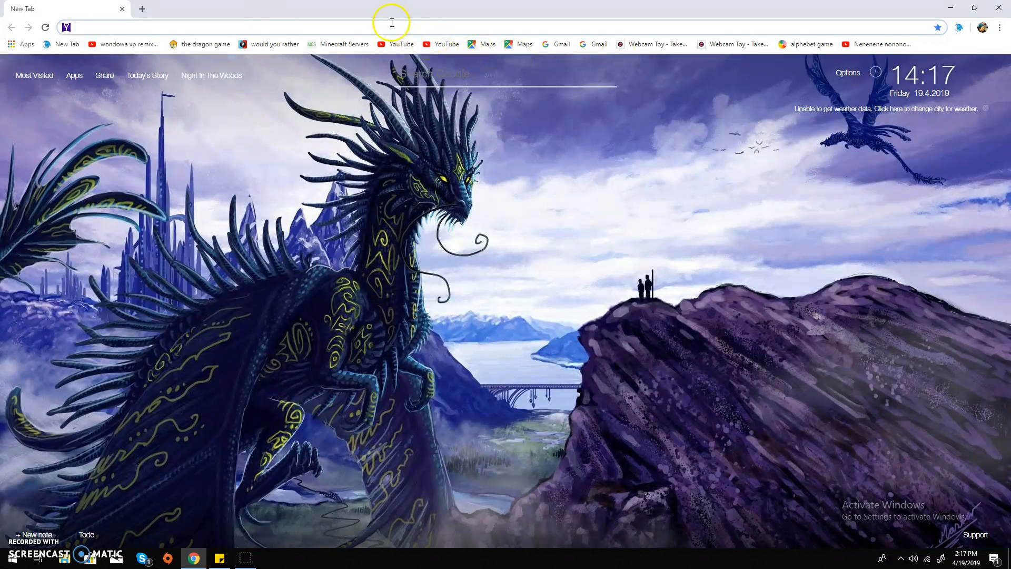
{"action": "mouse_move", "coordinate": [395, 45]}
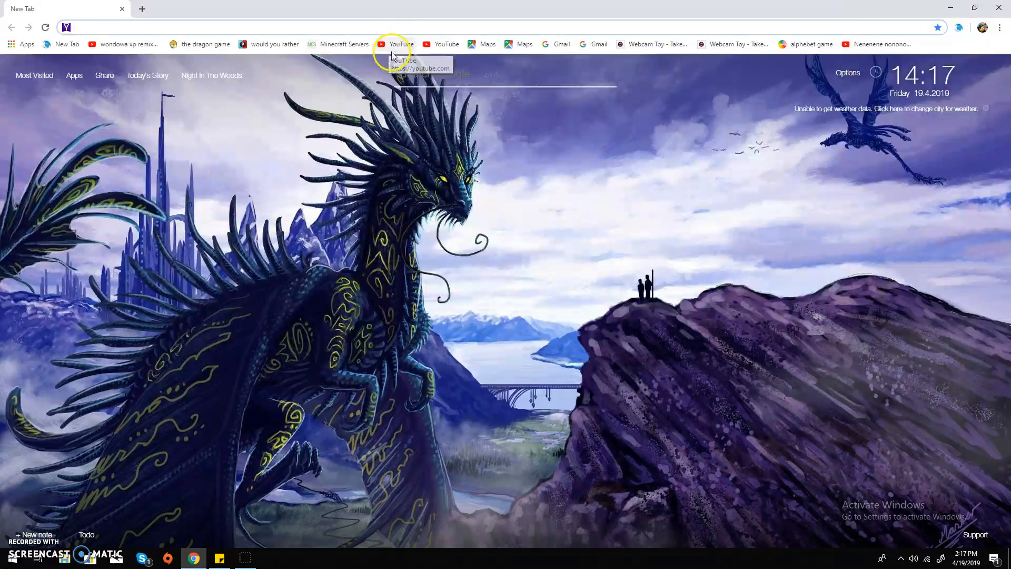
{"action": "left_click", "coordinate": [395, 44]}
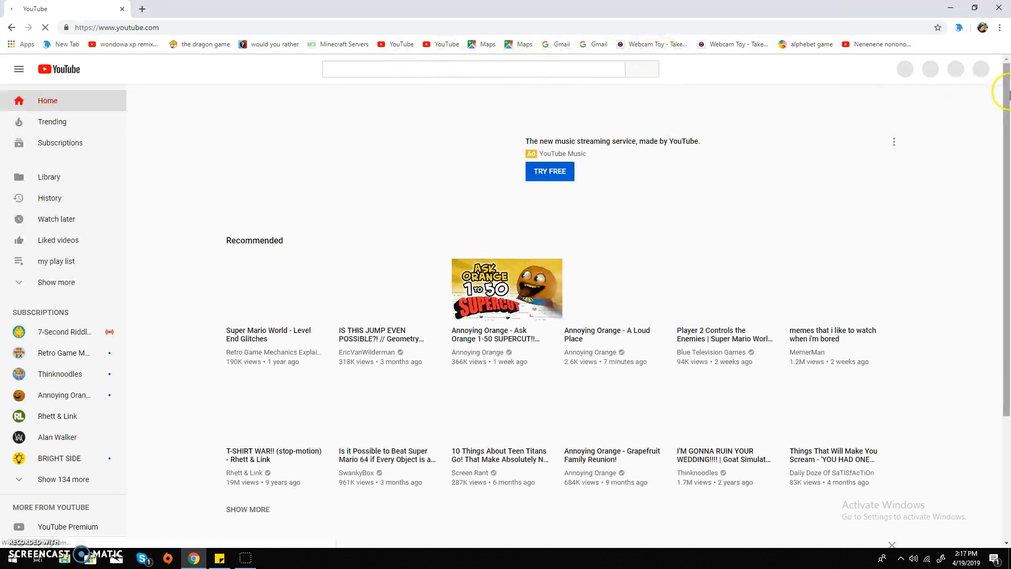
{"action": "left_click", "coordinate": [980, 69]}
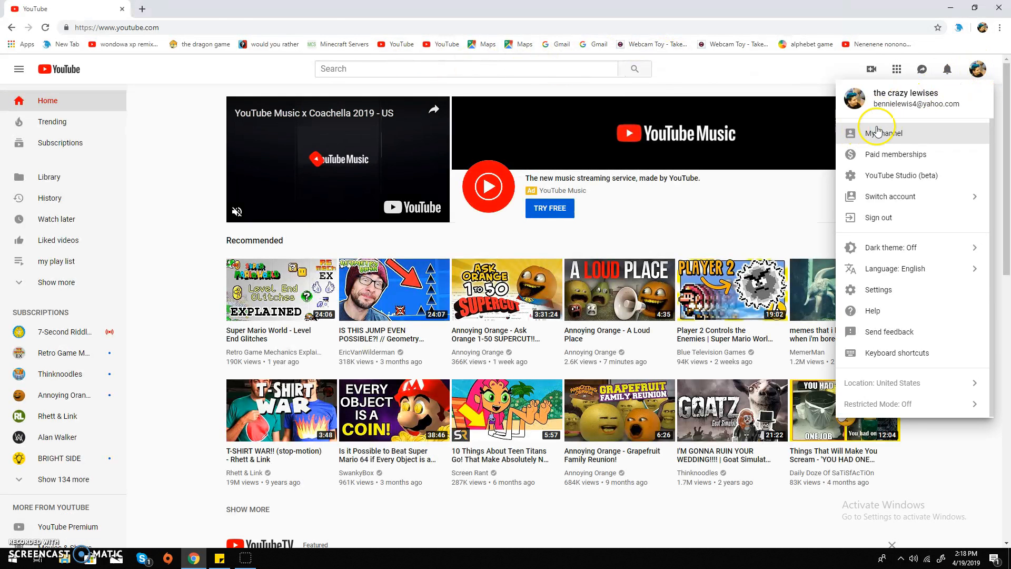
Step: Go to My channel and advance the Uploads shelf to the older videos
{"action": "left_click", "coordinate": [882, 132]}
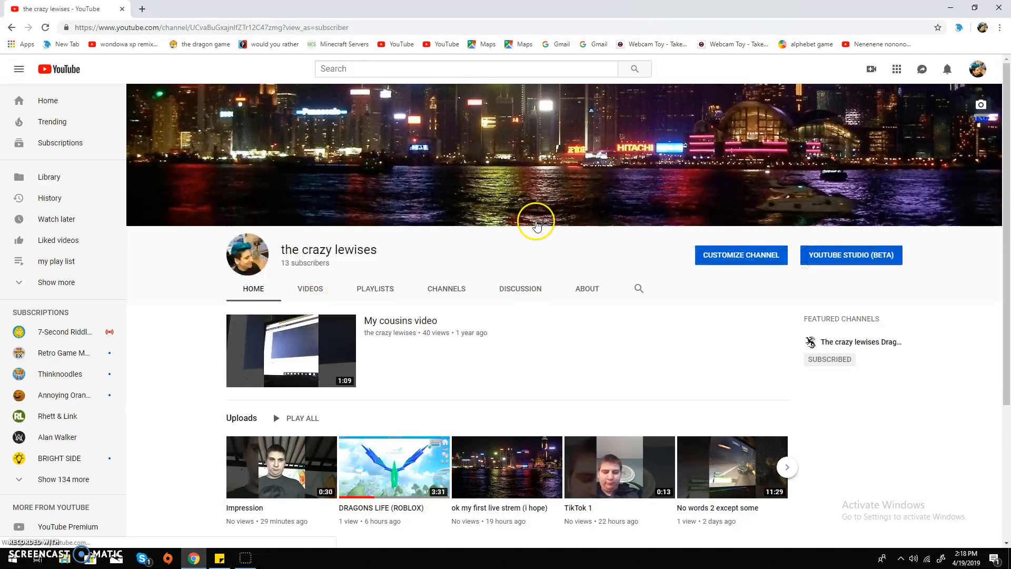
{"action": "scroll", "scroll_direction": "down", "scroll_amount": 3}
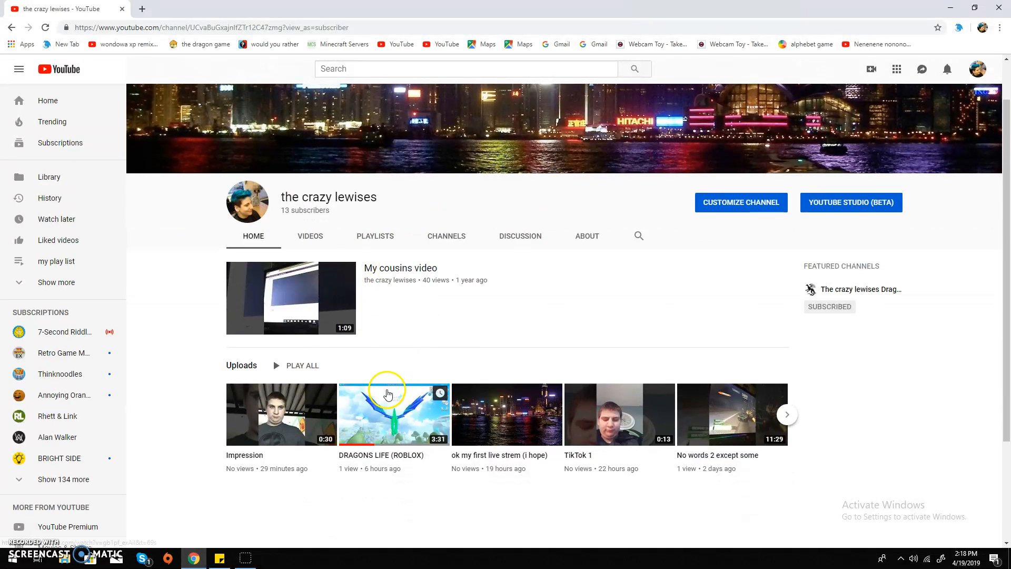
{"action": "mouse_move", "coordinate": [242, 467]}
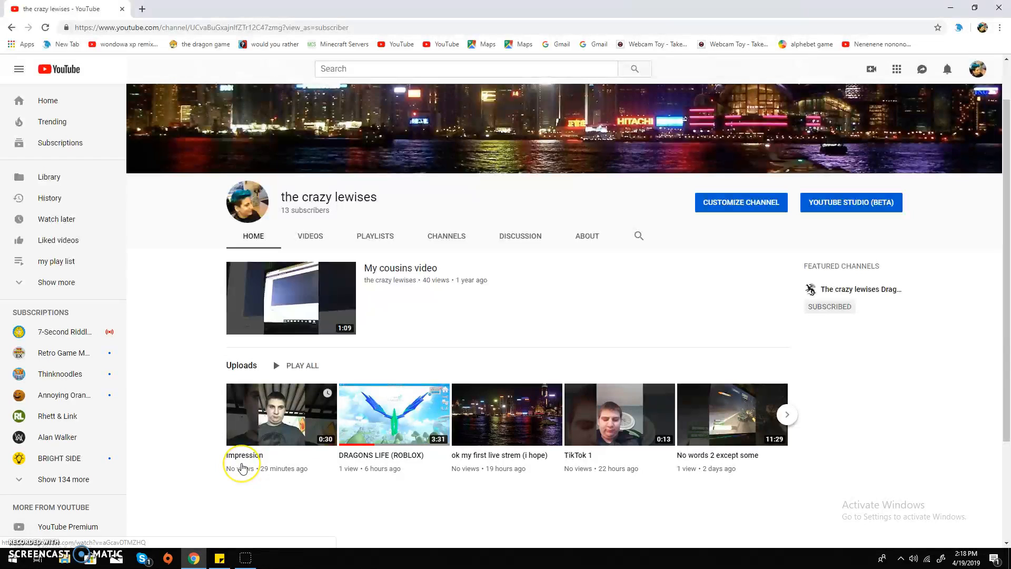
{"action": "mouse_move", "coordinate": [783, 432]}
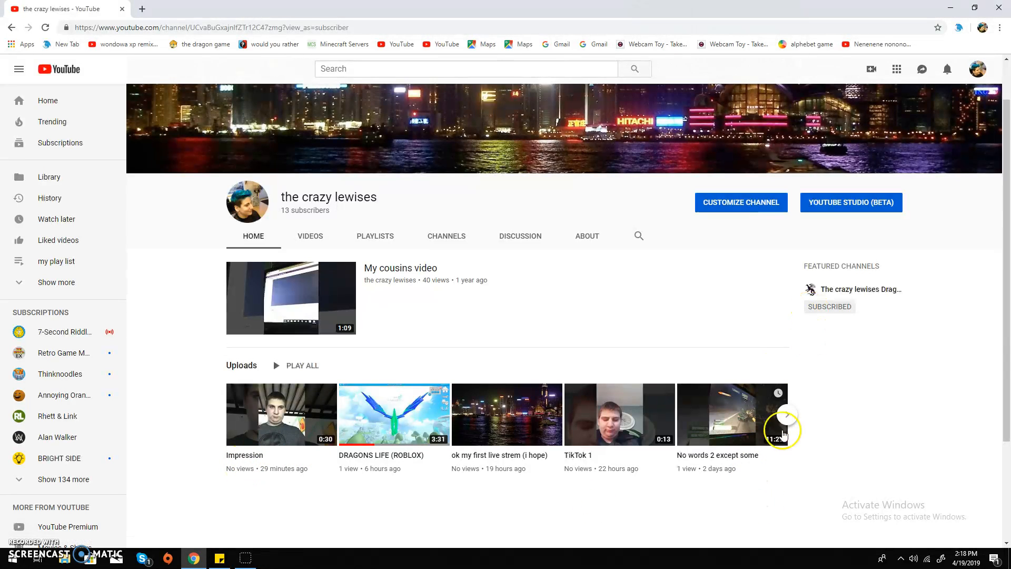
{"action": "left_click", "coordinate": [789, 415]}
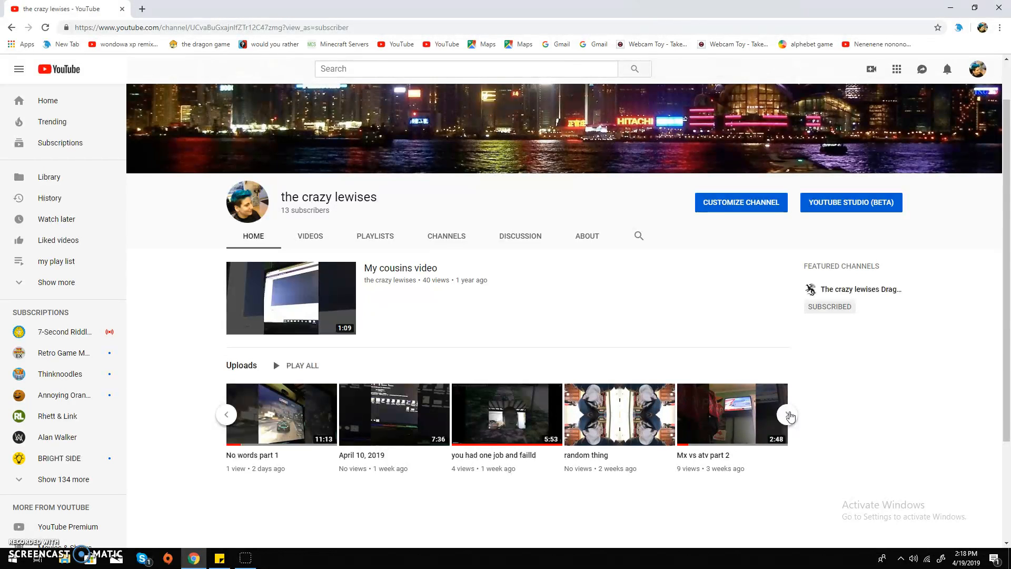
{"action": "mouse_move", "coordinate": [266, 431]}
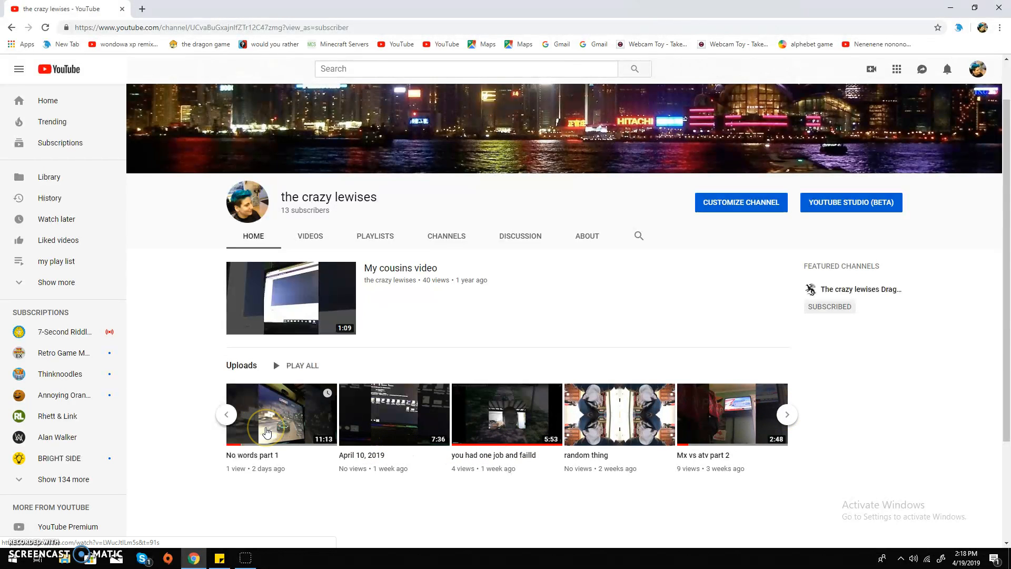
Step: Start playing 'No words part 1' from the Uploads shelf on its watch page
{"action": "left_click", "coordinate": [785, 414]}
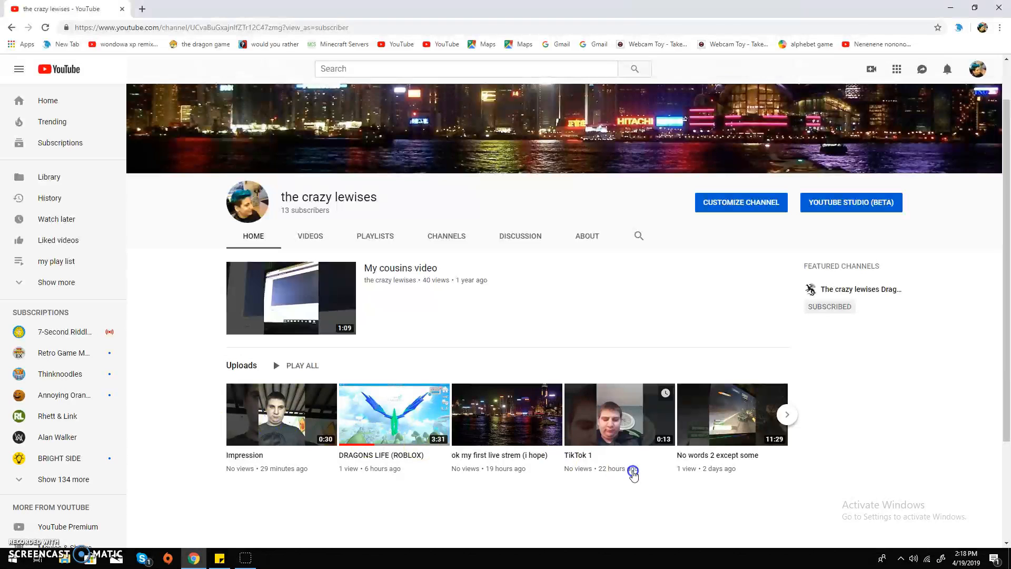
{"action": "left_click", "coordinate": [786, 413]}
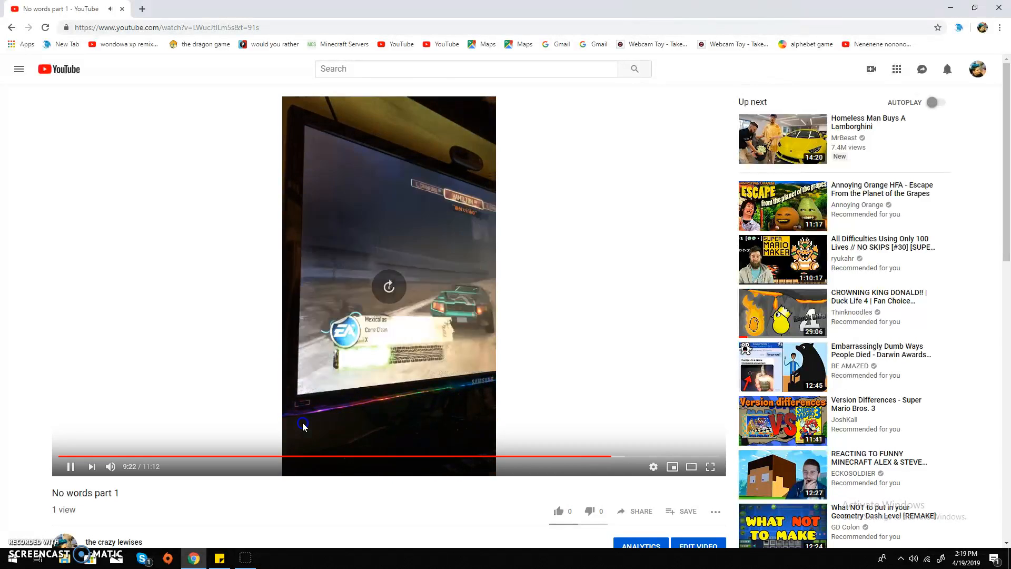
{"action": "mouse_move", "coordinate": [28, 283]}
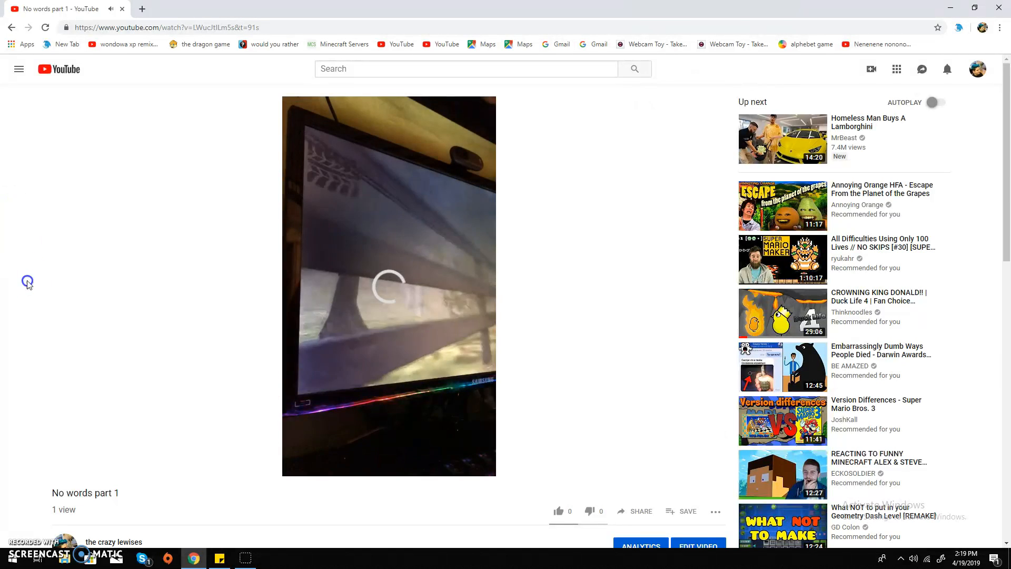